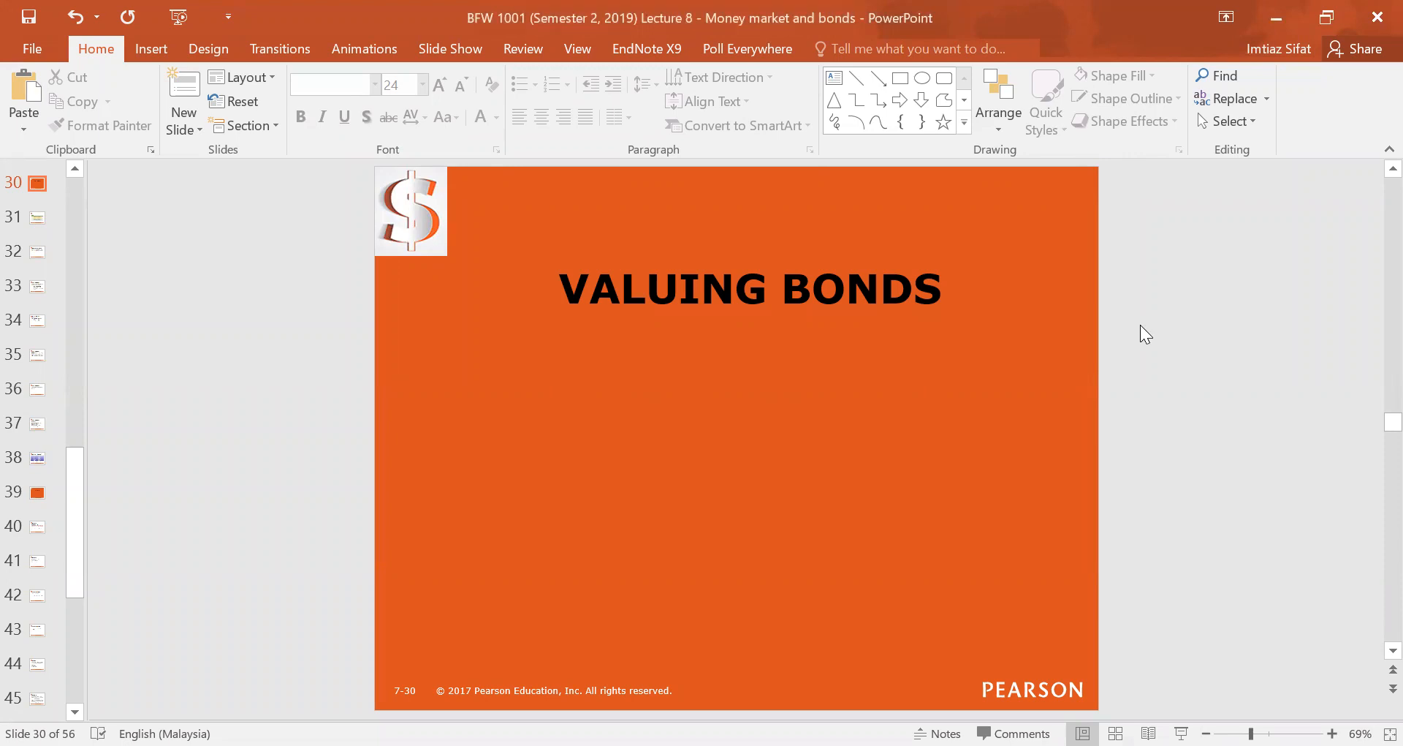
mouse_move(924, 404)
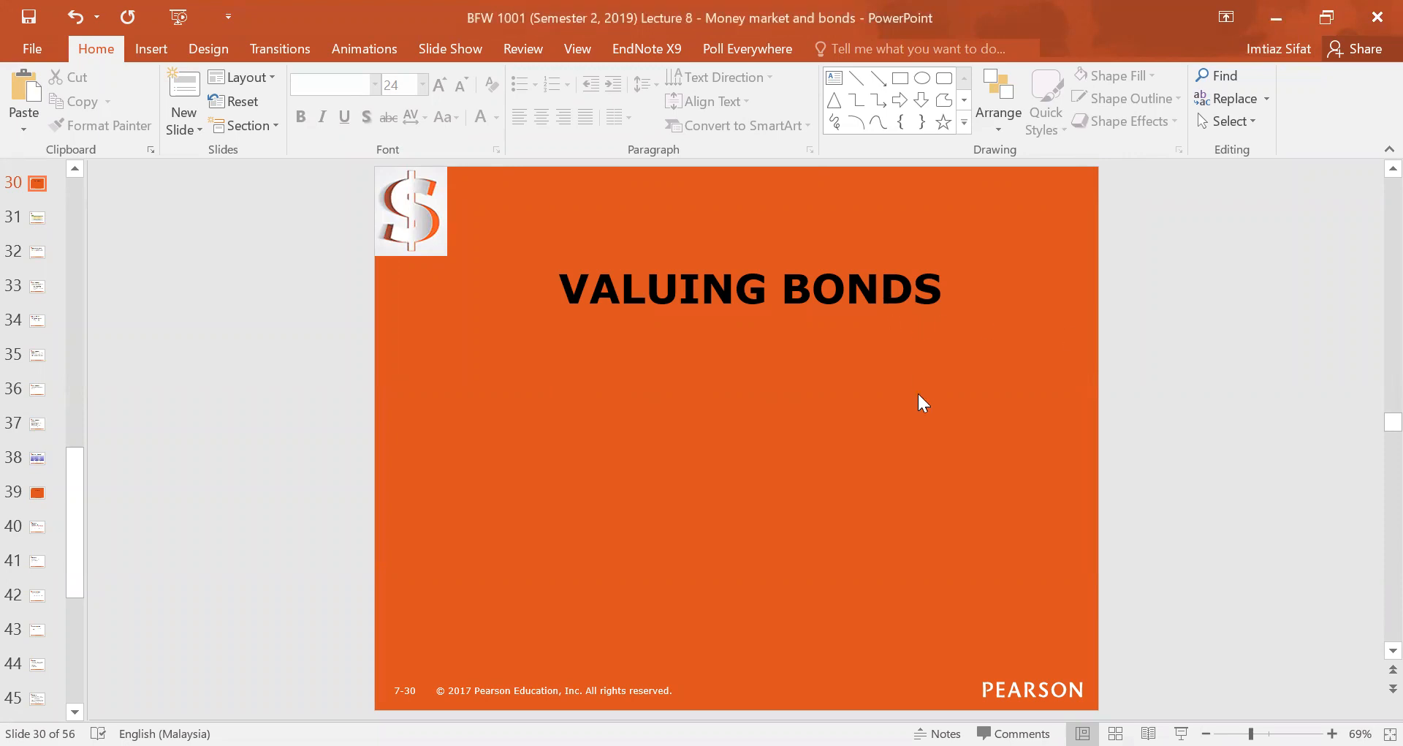
Show the Data Requirements figure, then return to the asset value formula slide.
left_click(34, 216)
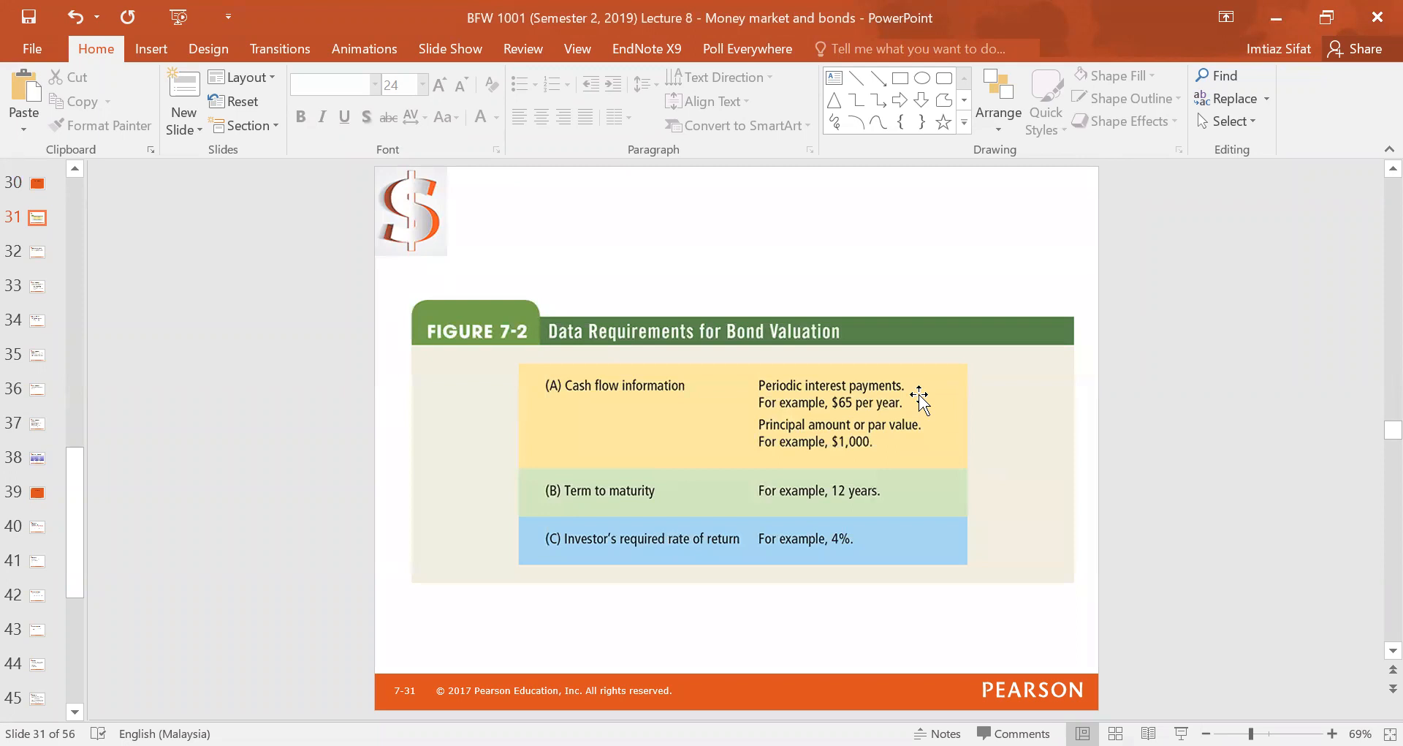
left_click(38, 252)
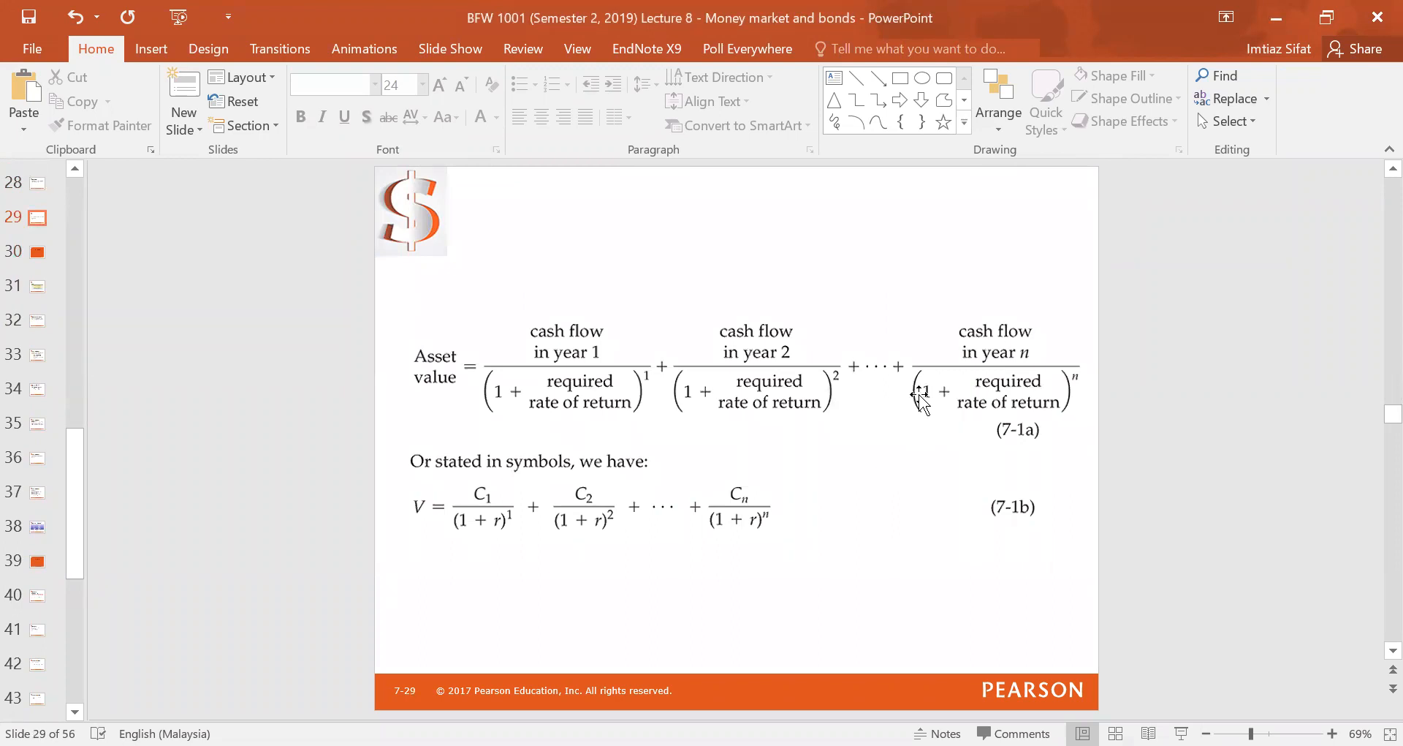
mouse_move(994, 339)
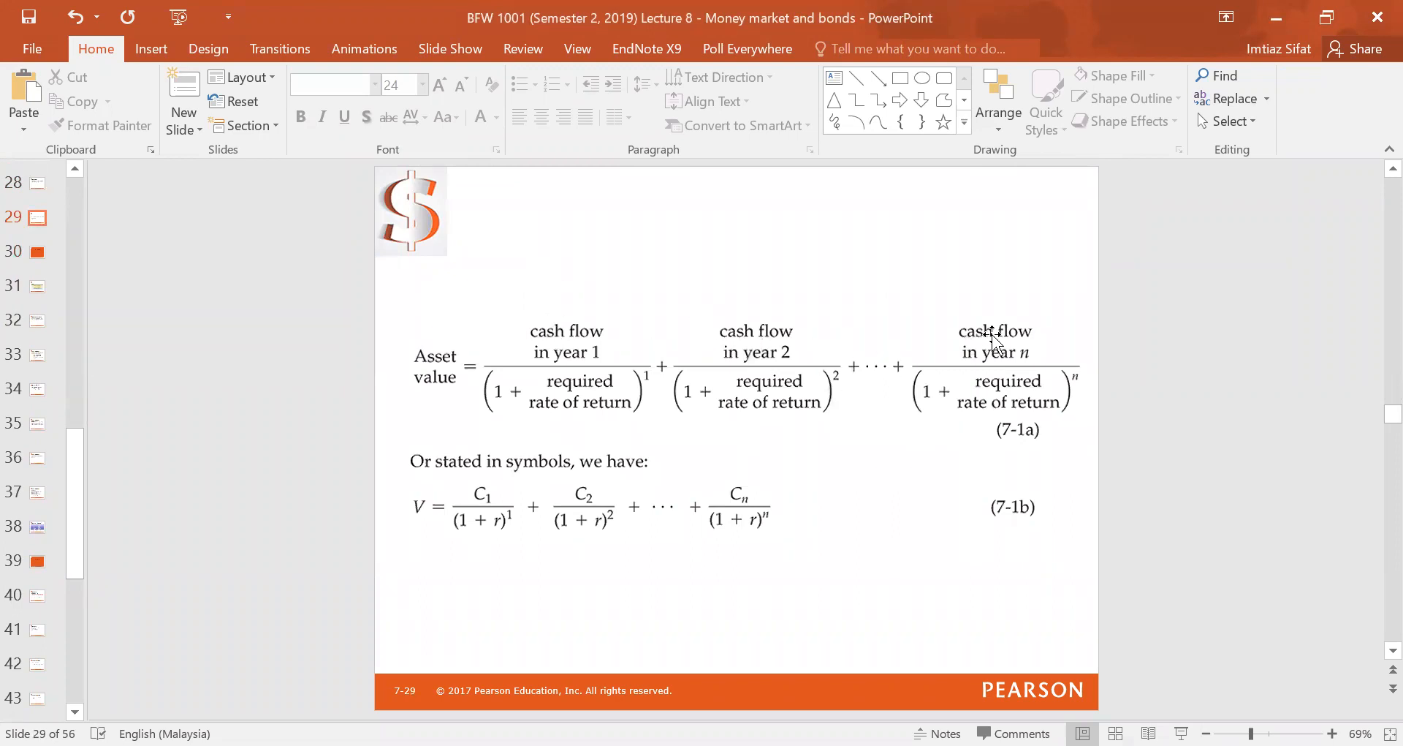
Step from the Valuing Bonds title slide to the bond valuation data requirements figure.
left_click(35, 252)
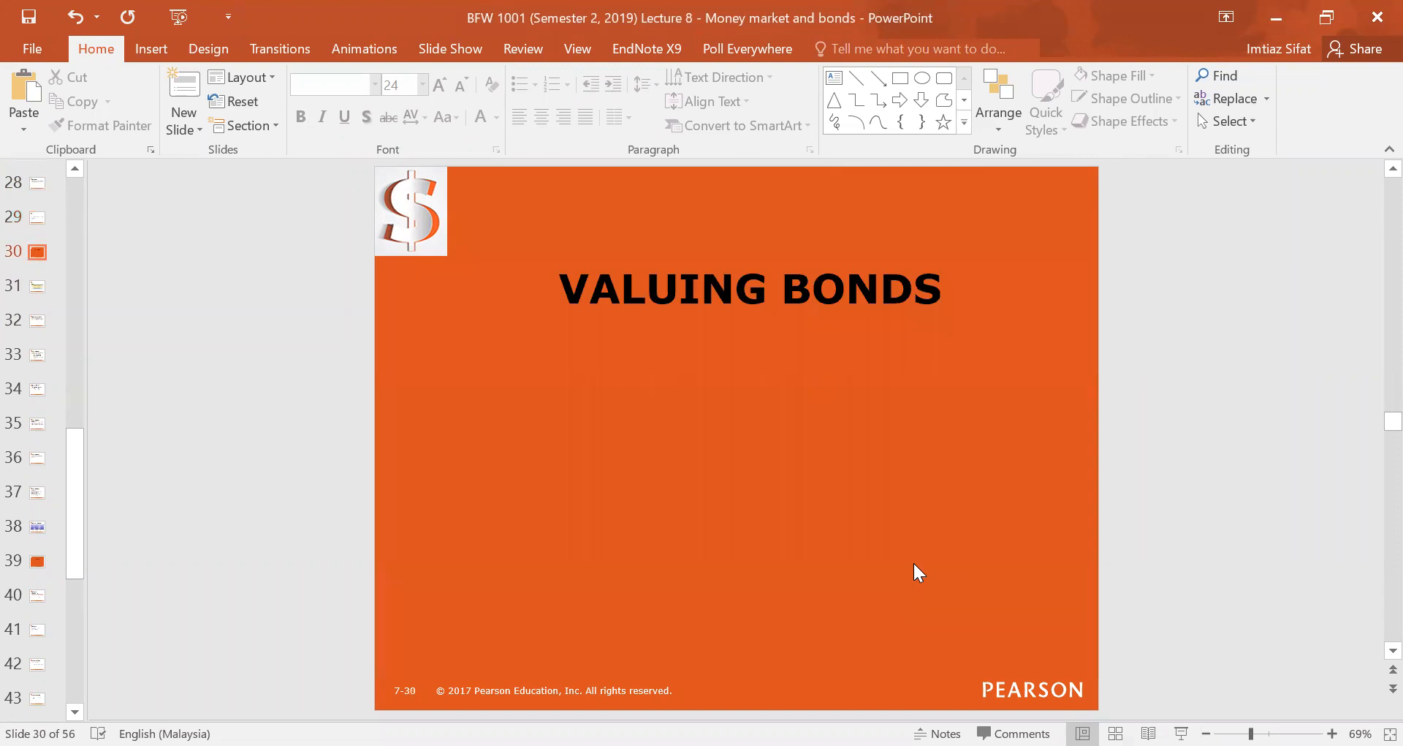
left_click(36, 285)
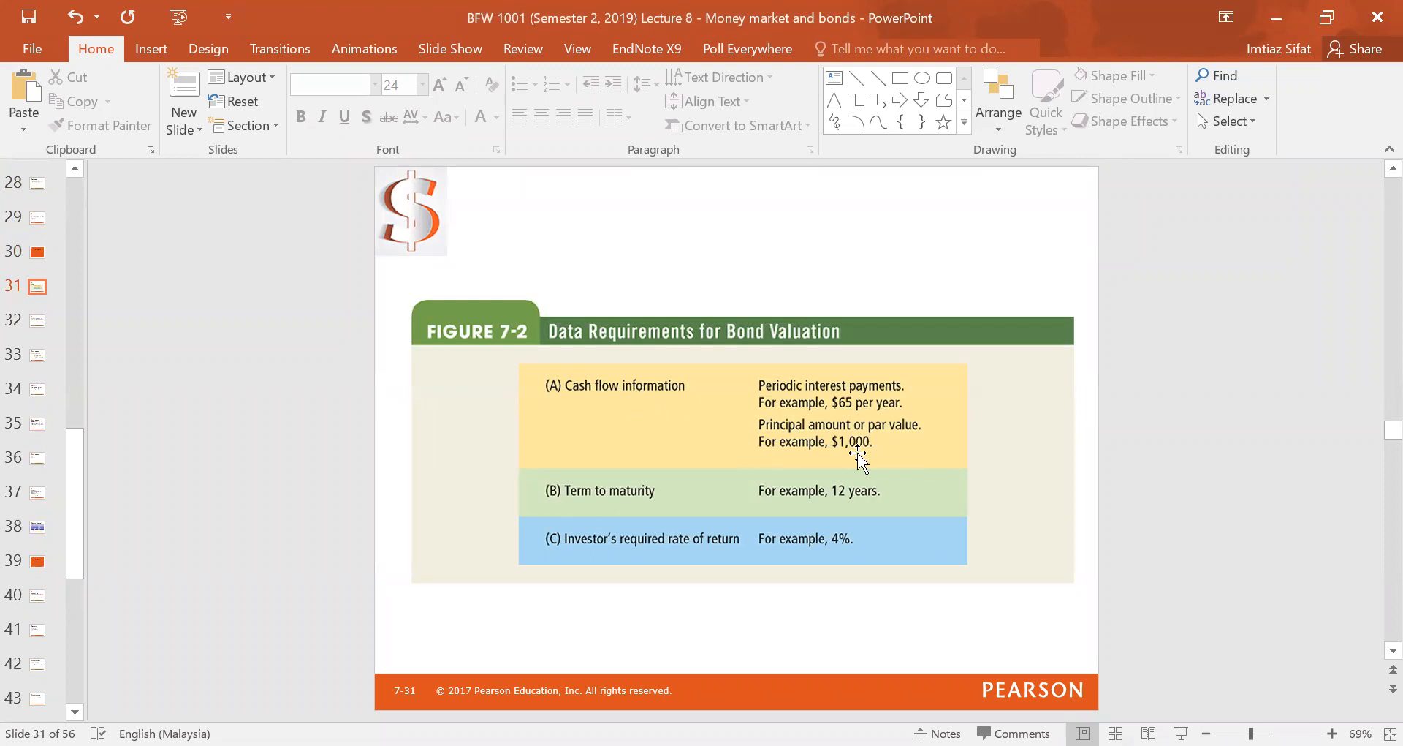
mouse_move(868, 446)
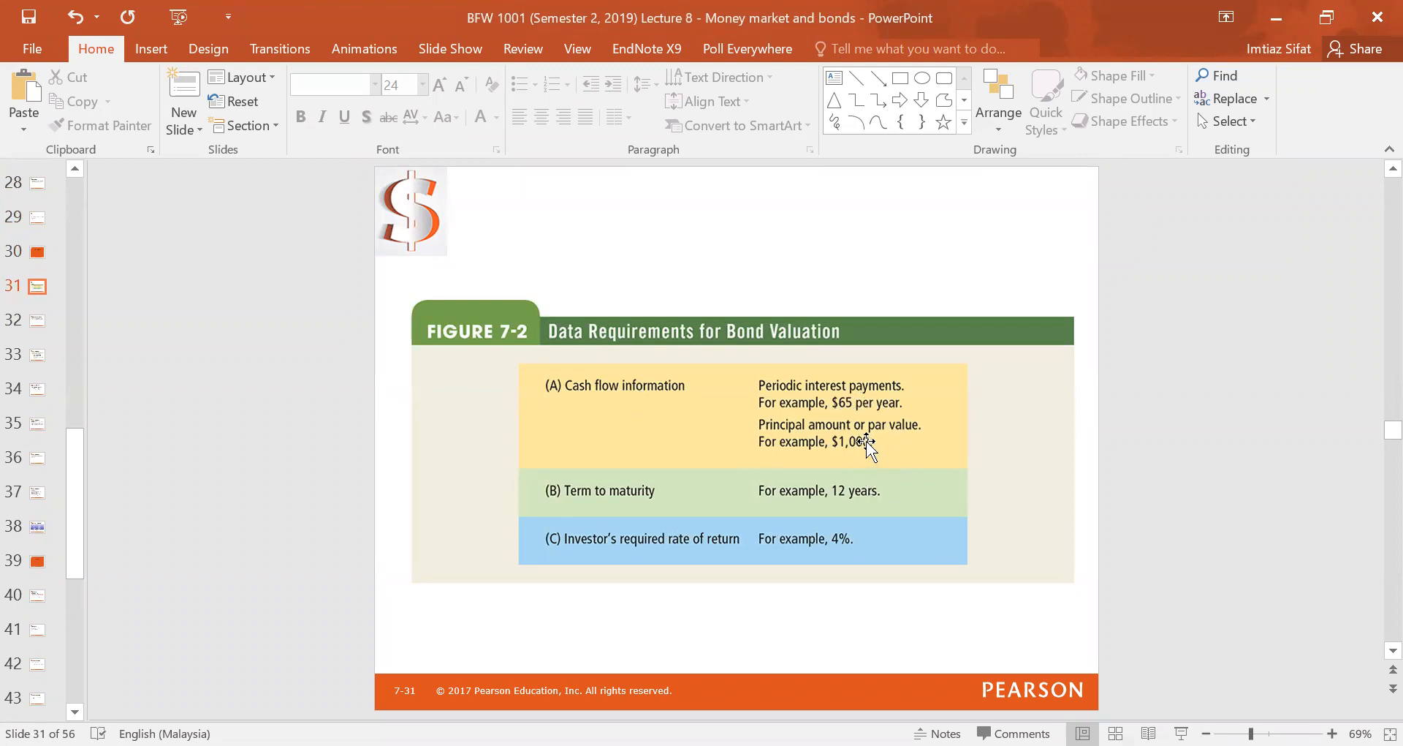
mouse_move(972, 432)
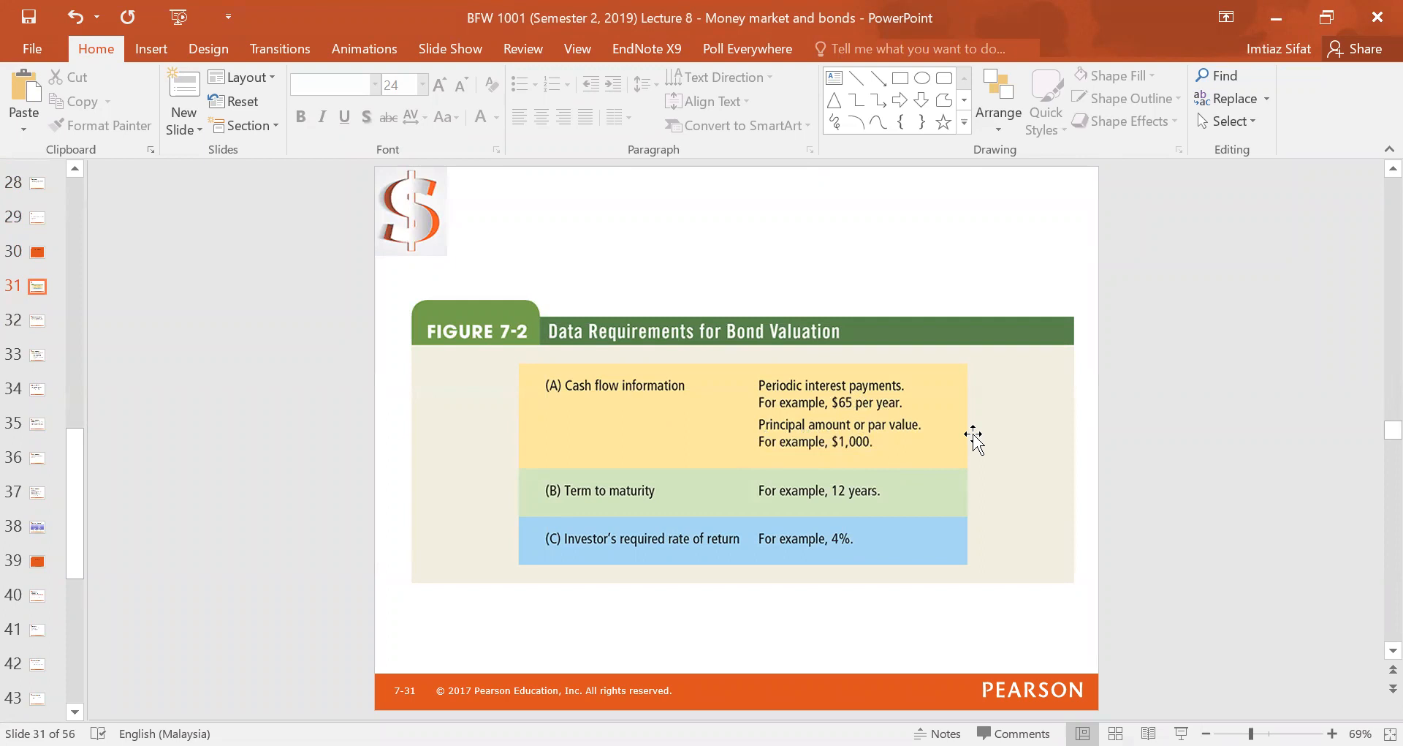
mouse_move(886, 491)
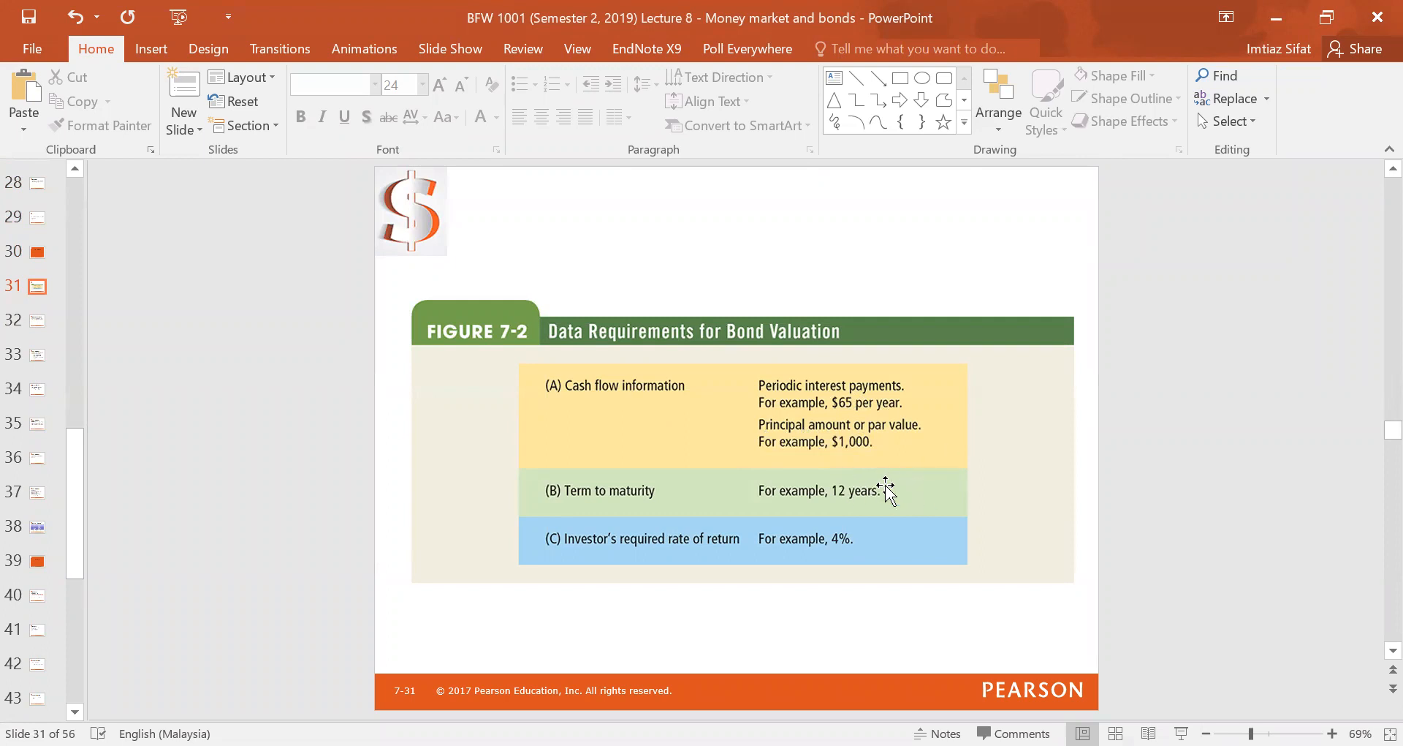
mouse_move(1030, 491)
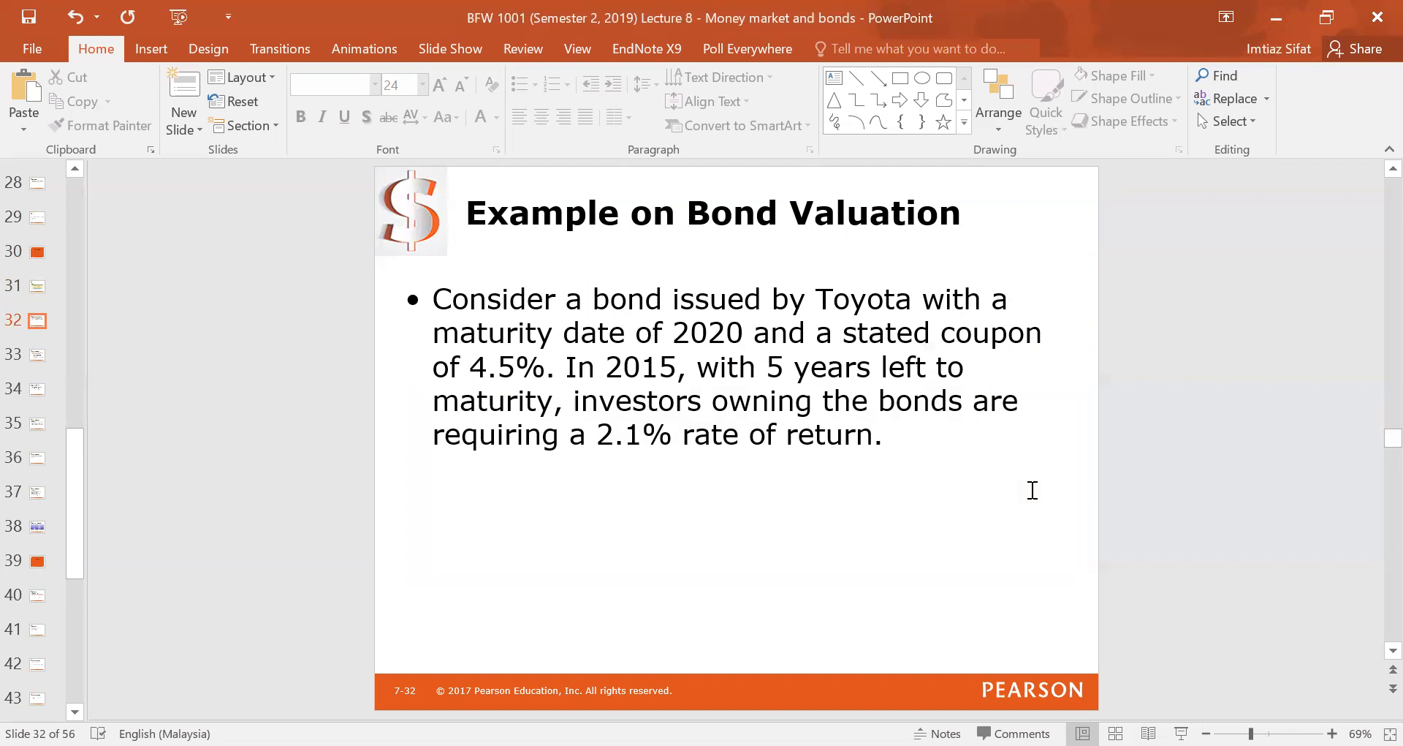
Type the R = 2.1% and CF notes under the Toyota bond description, then show the Summary of Cash Flows slide.
left_click(886, 434)
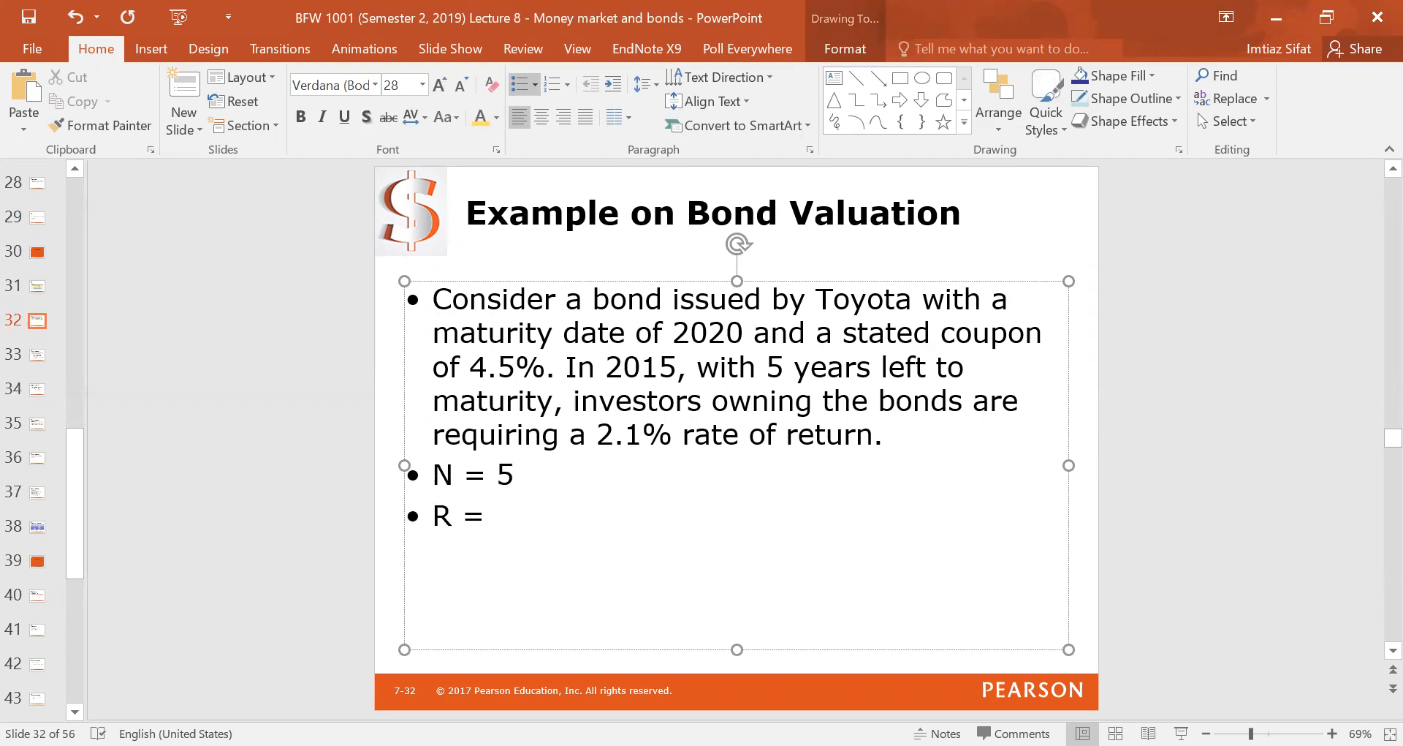
type("2.1%")
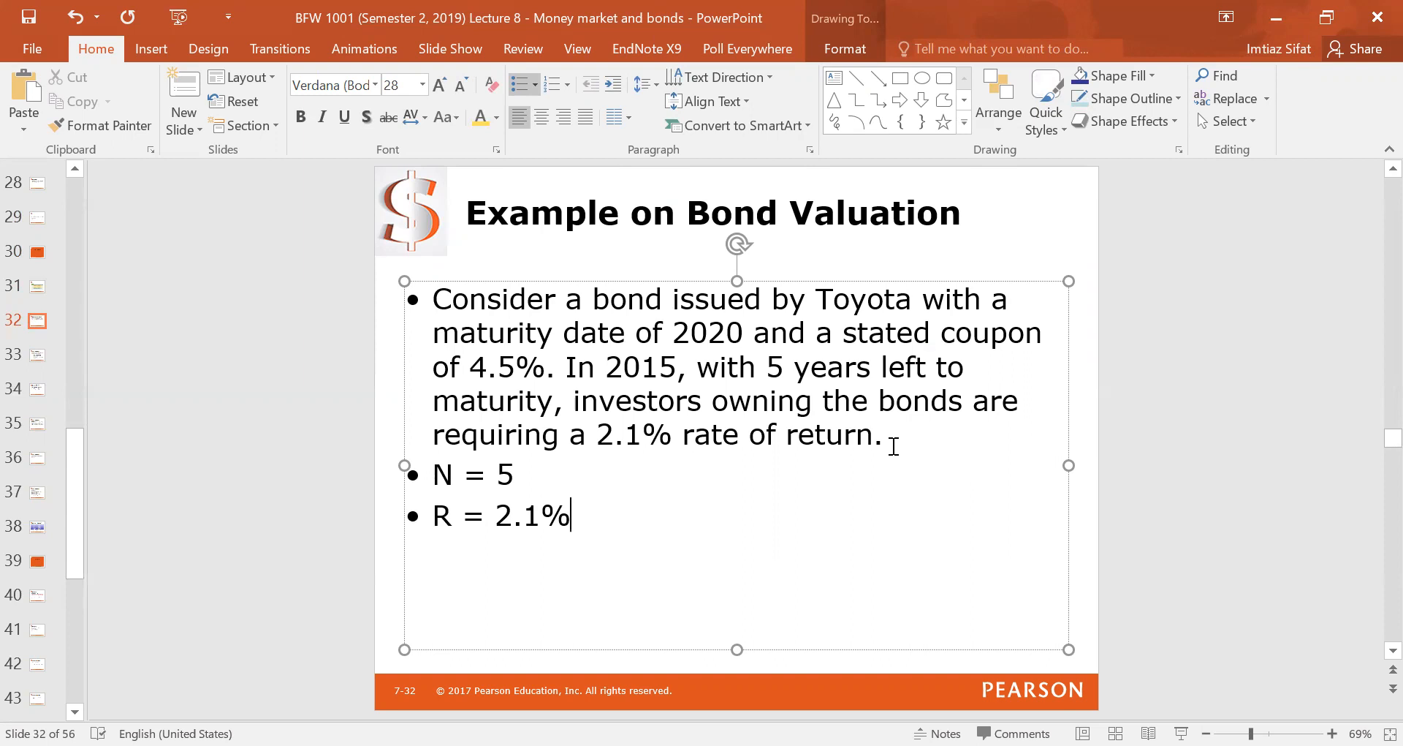
type("CF")
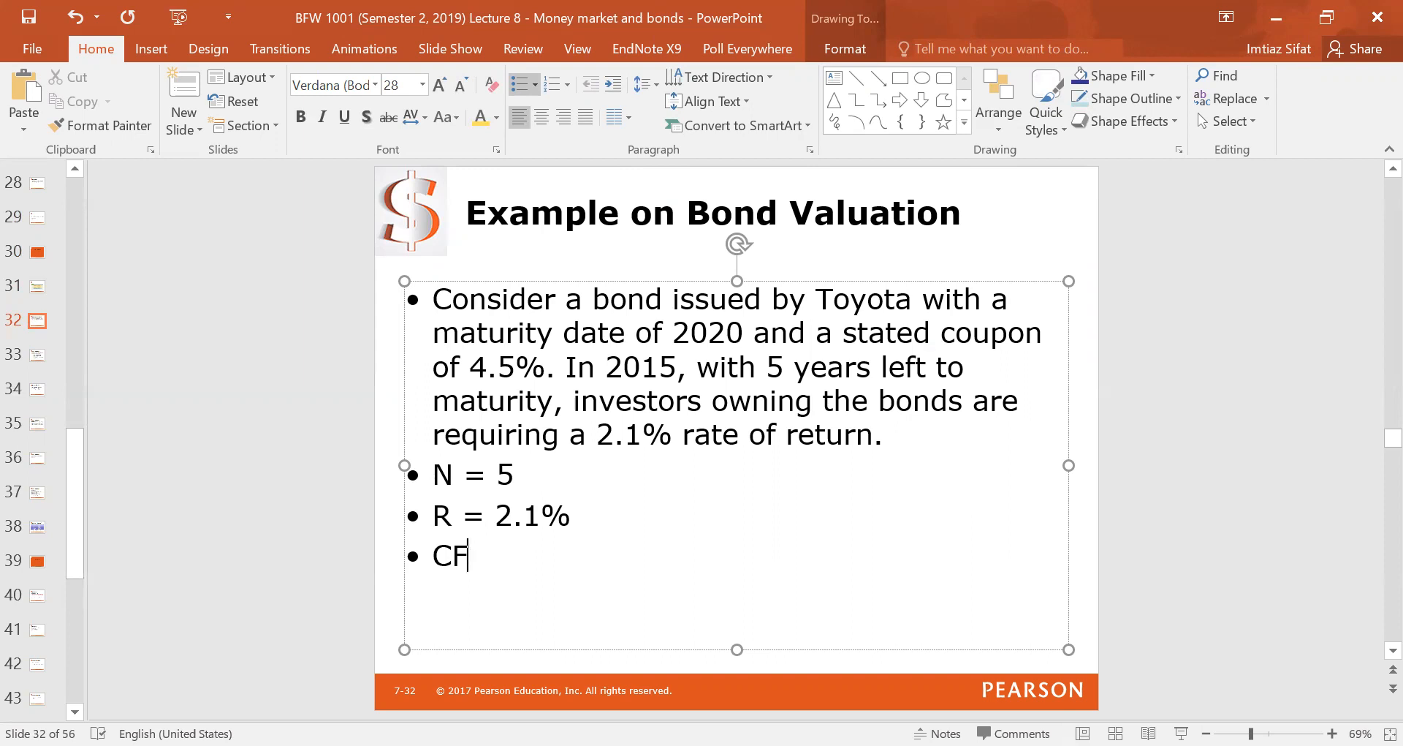
type("1.")
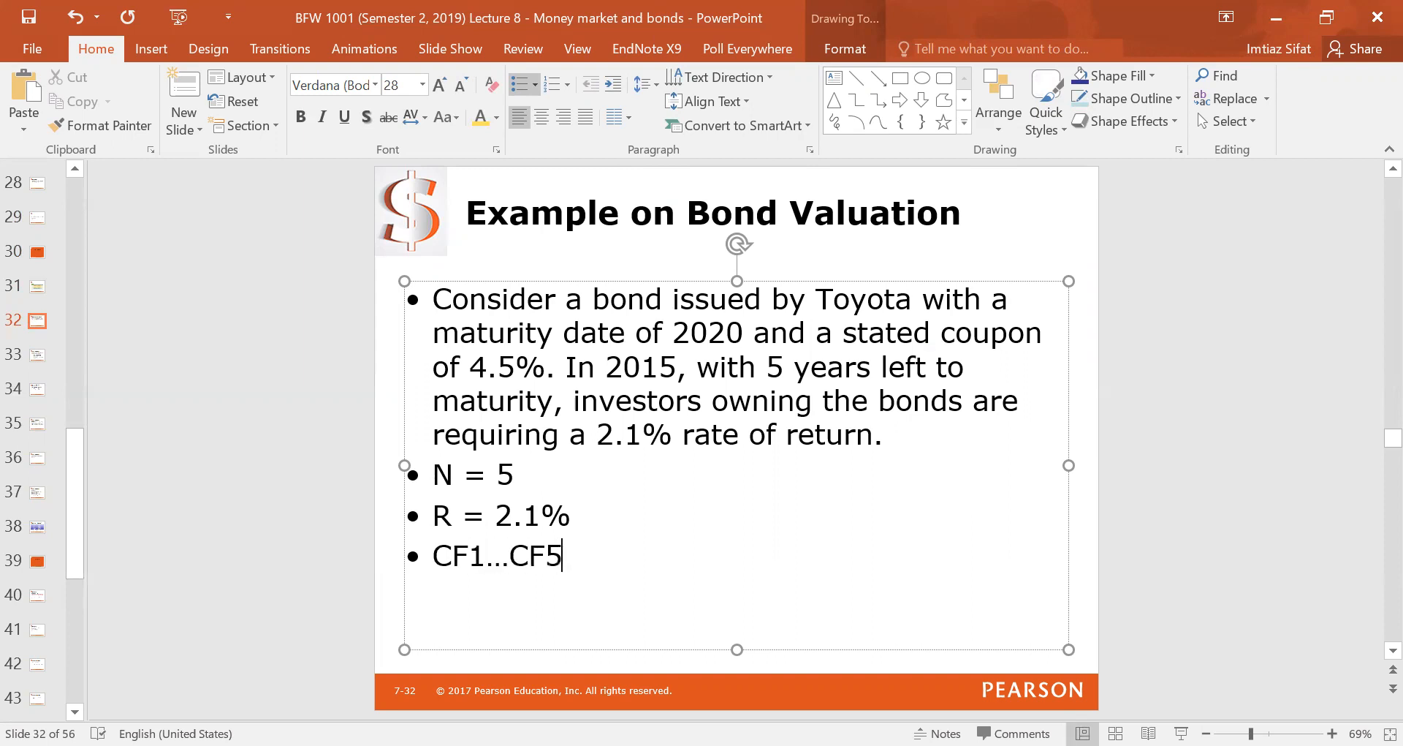
left_click(37, 354)
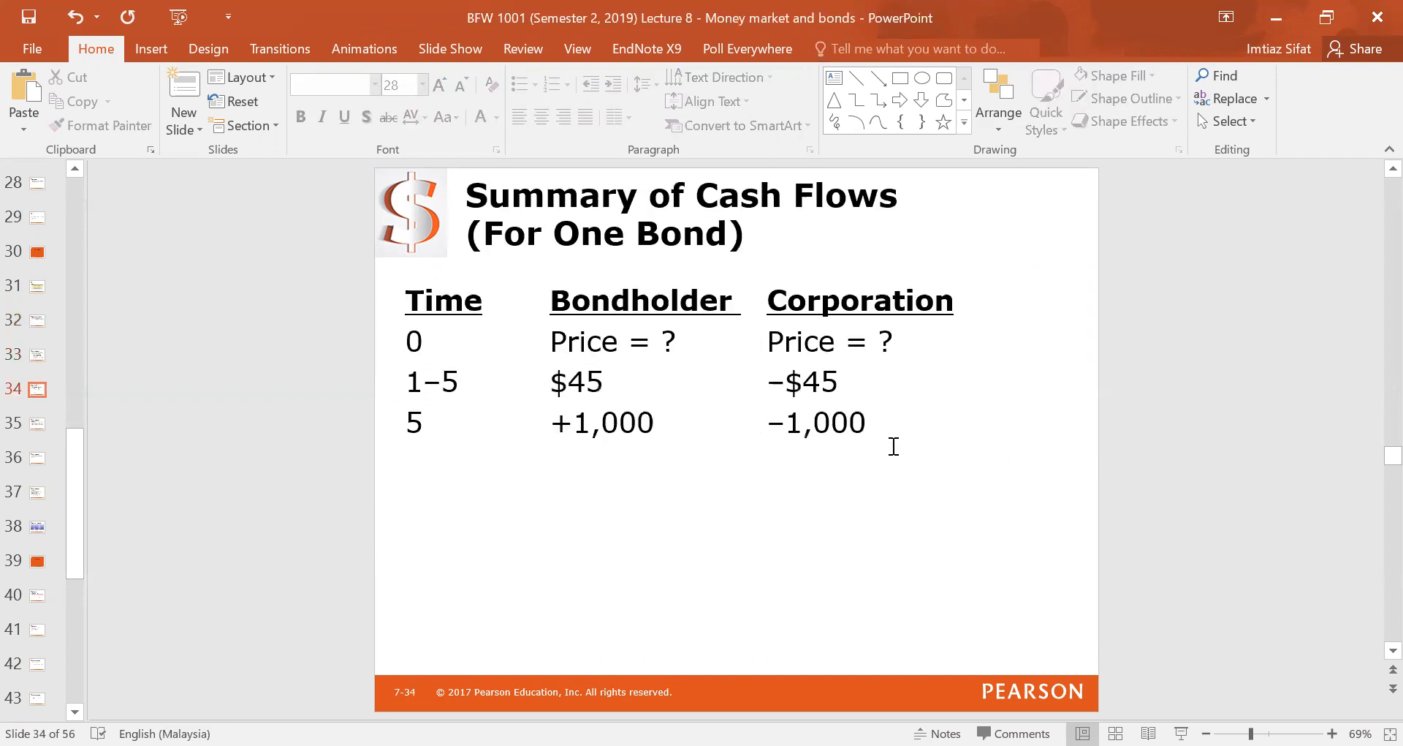
Review the Step 2, calculator, Step 3 and Step 1 slides, ending on the Cash Flows to Final Value table.
left_click(38, 424)
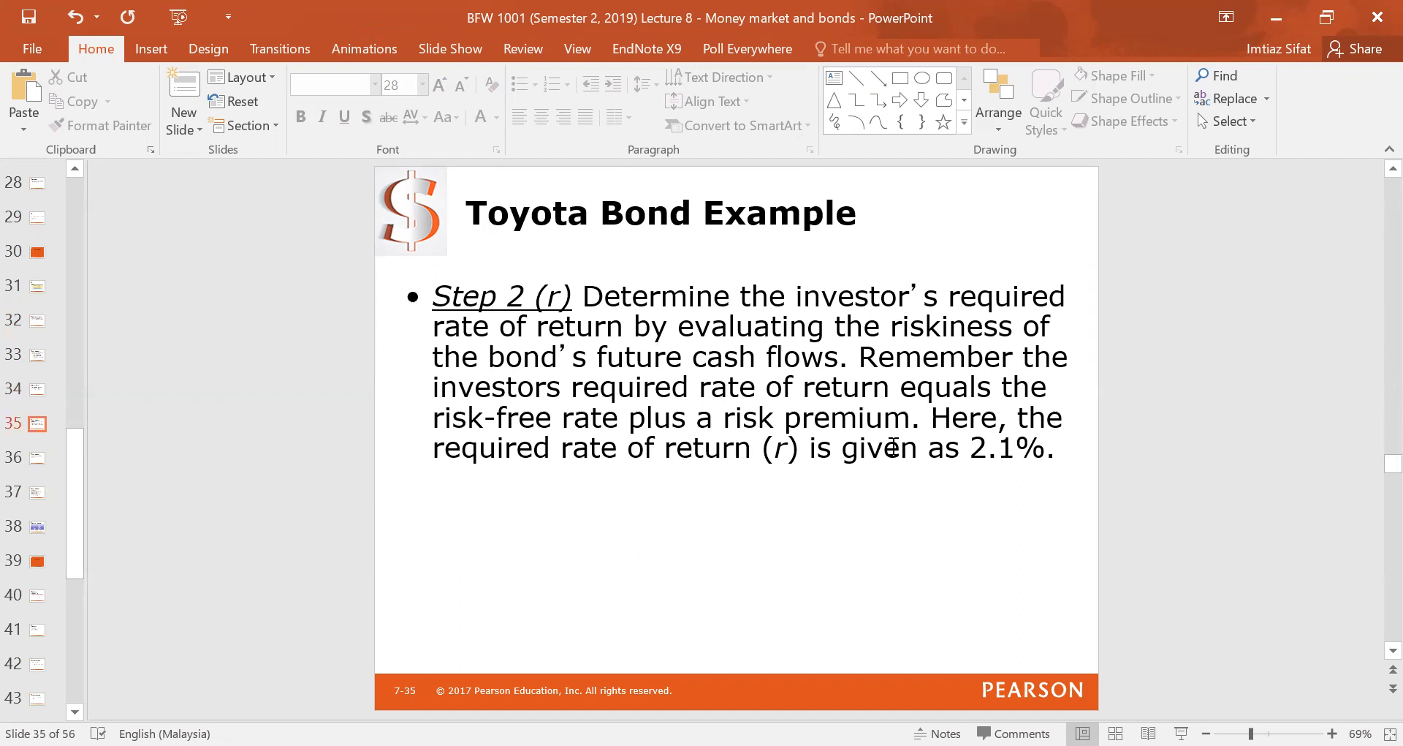
left_click(41, 491)
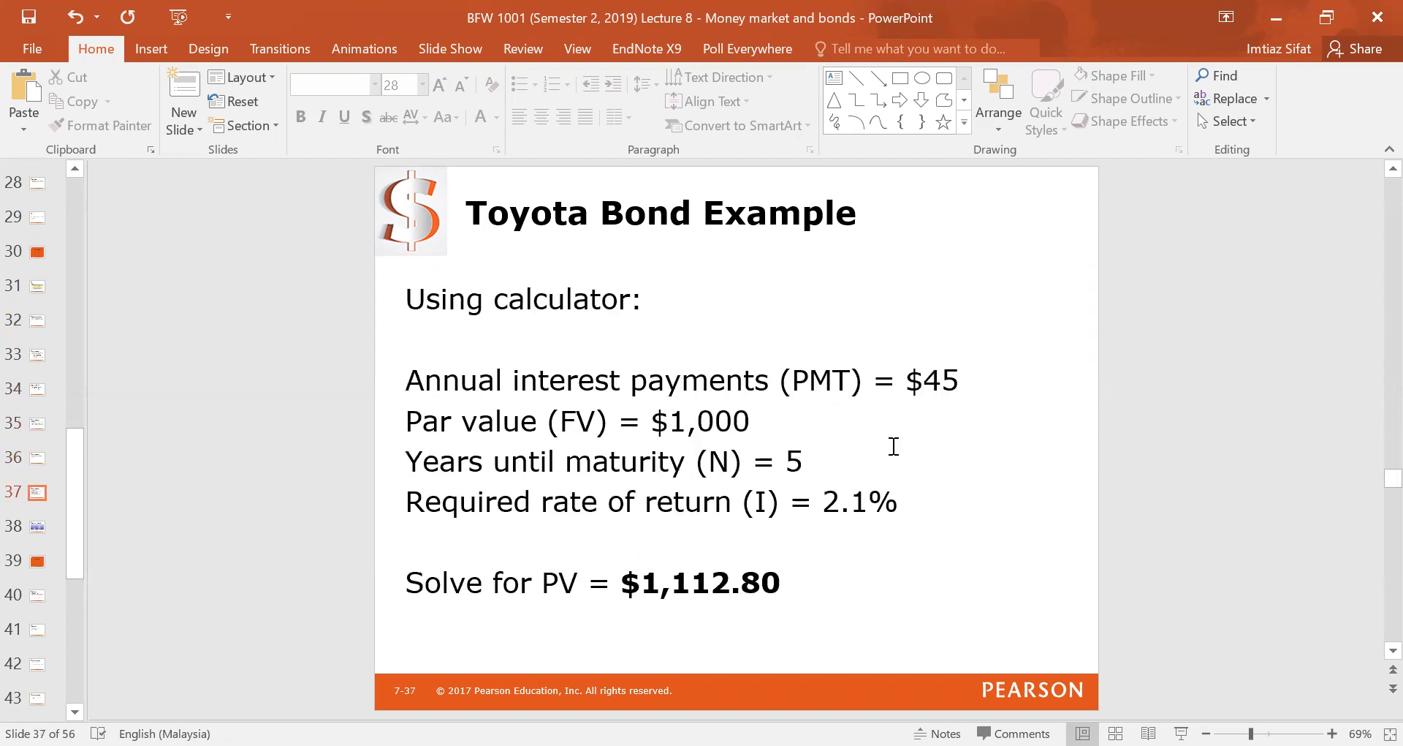
left_click(37, 526)
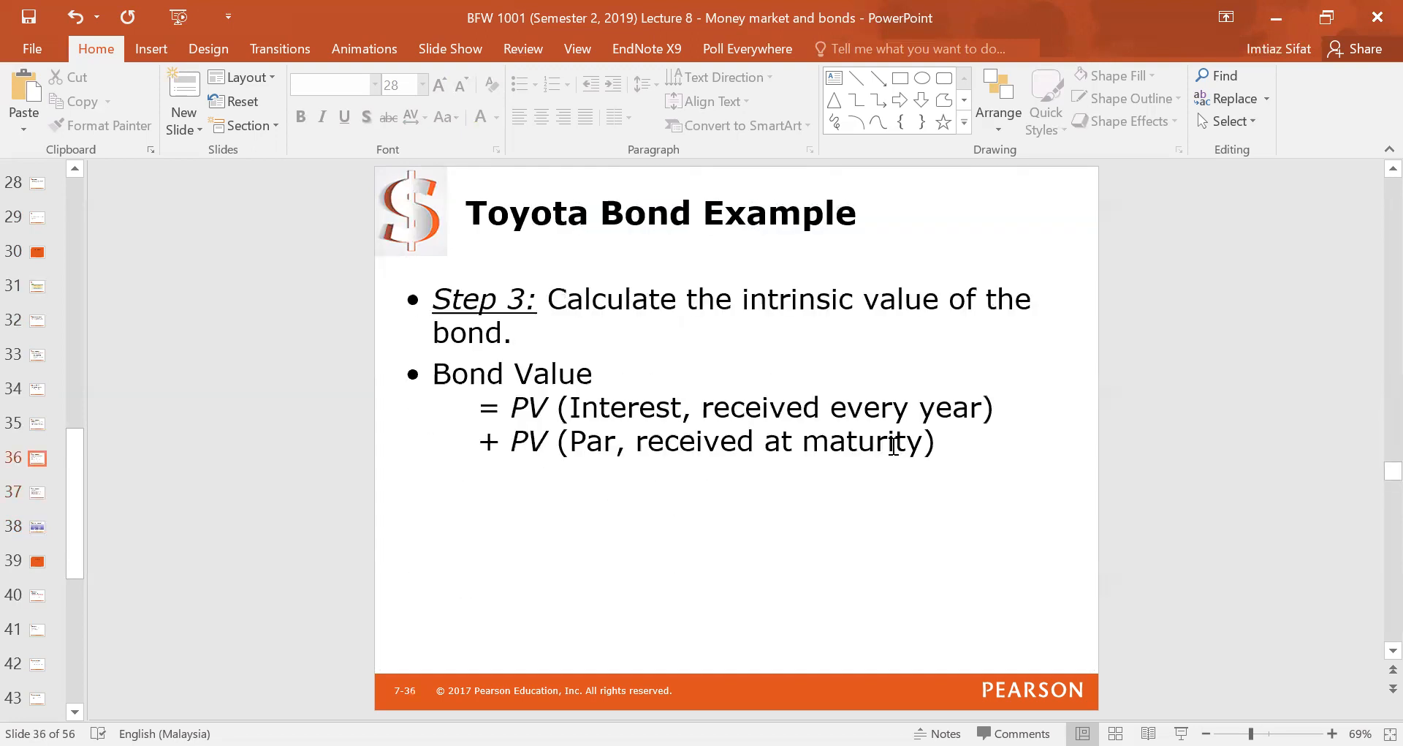
left_click(36, 354)
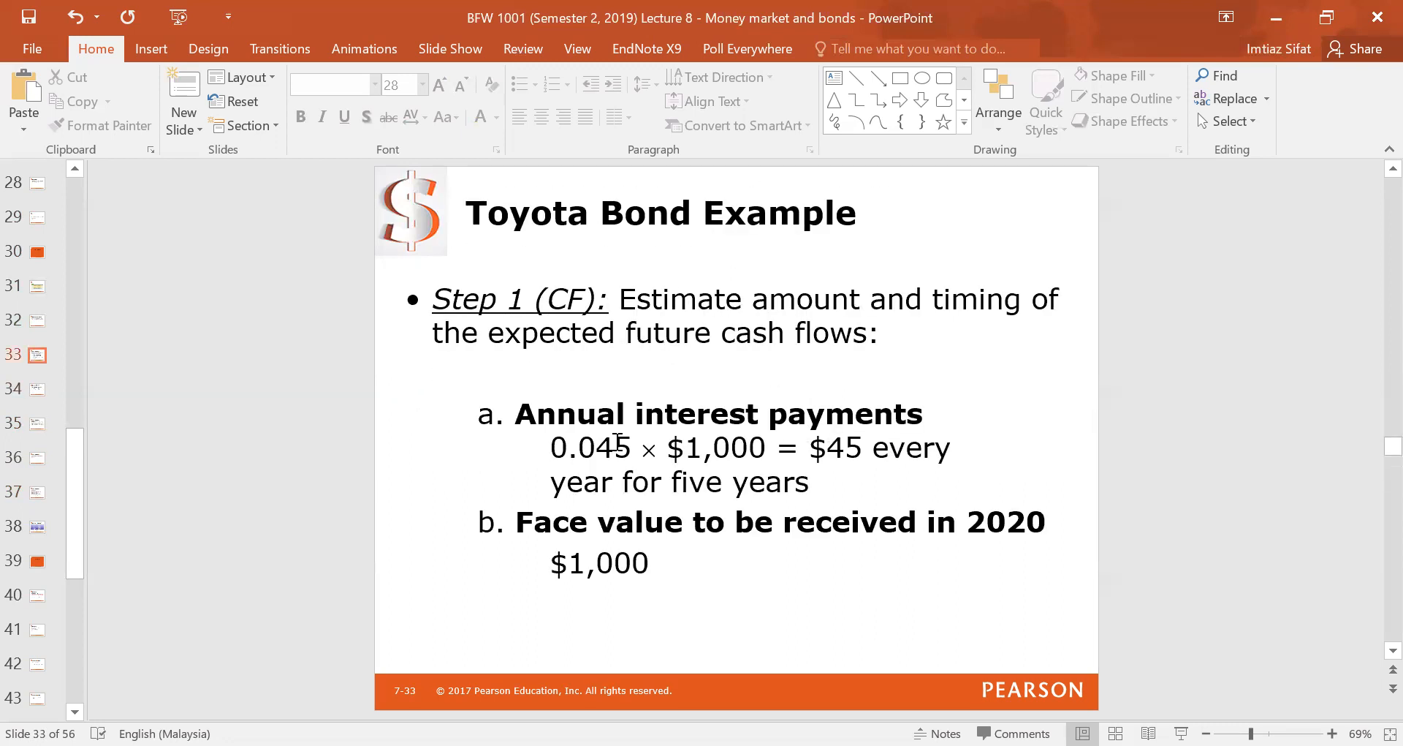
double_click(726, 447)
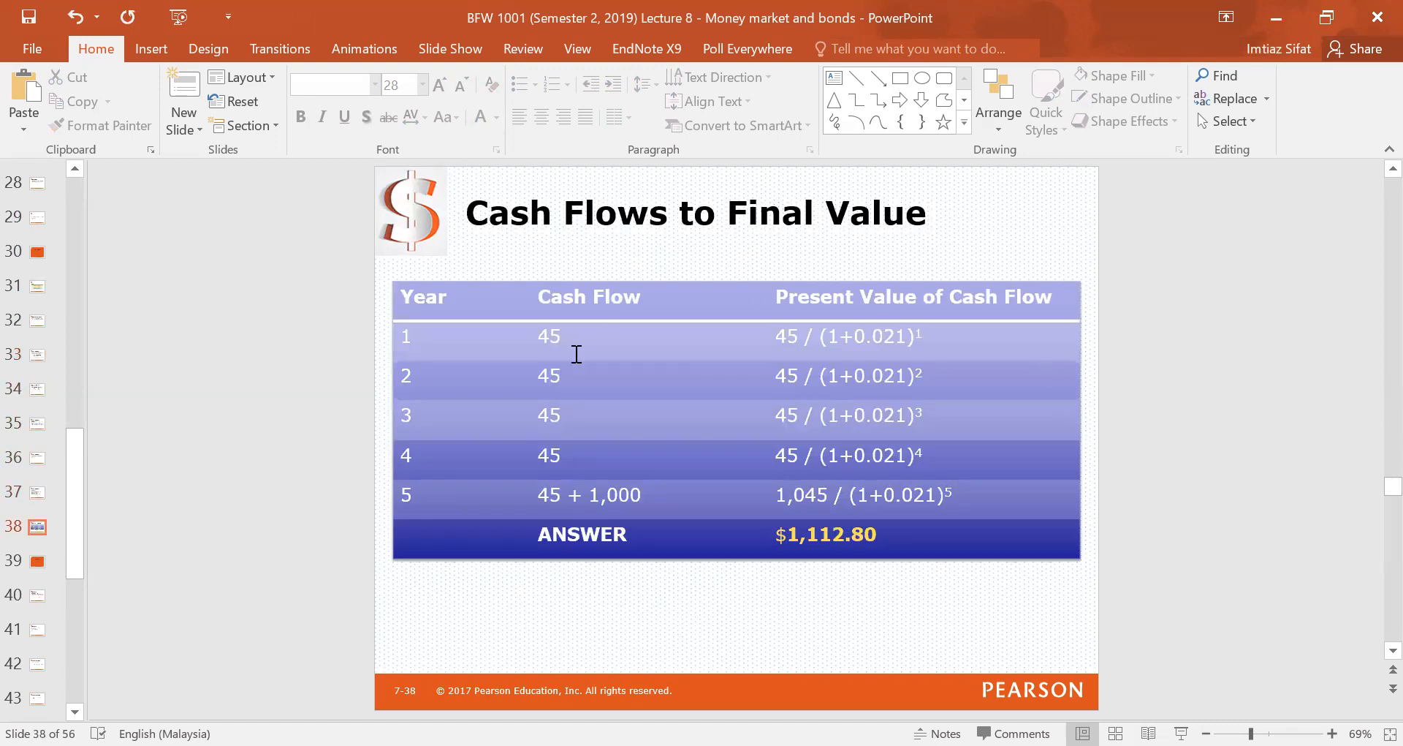
mouse_move(644, 491)
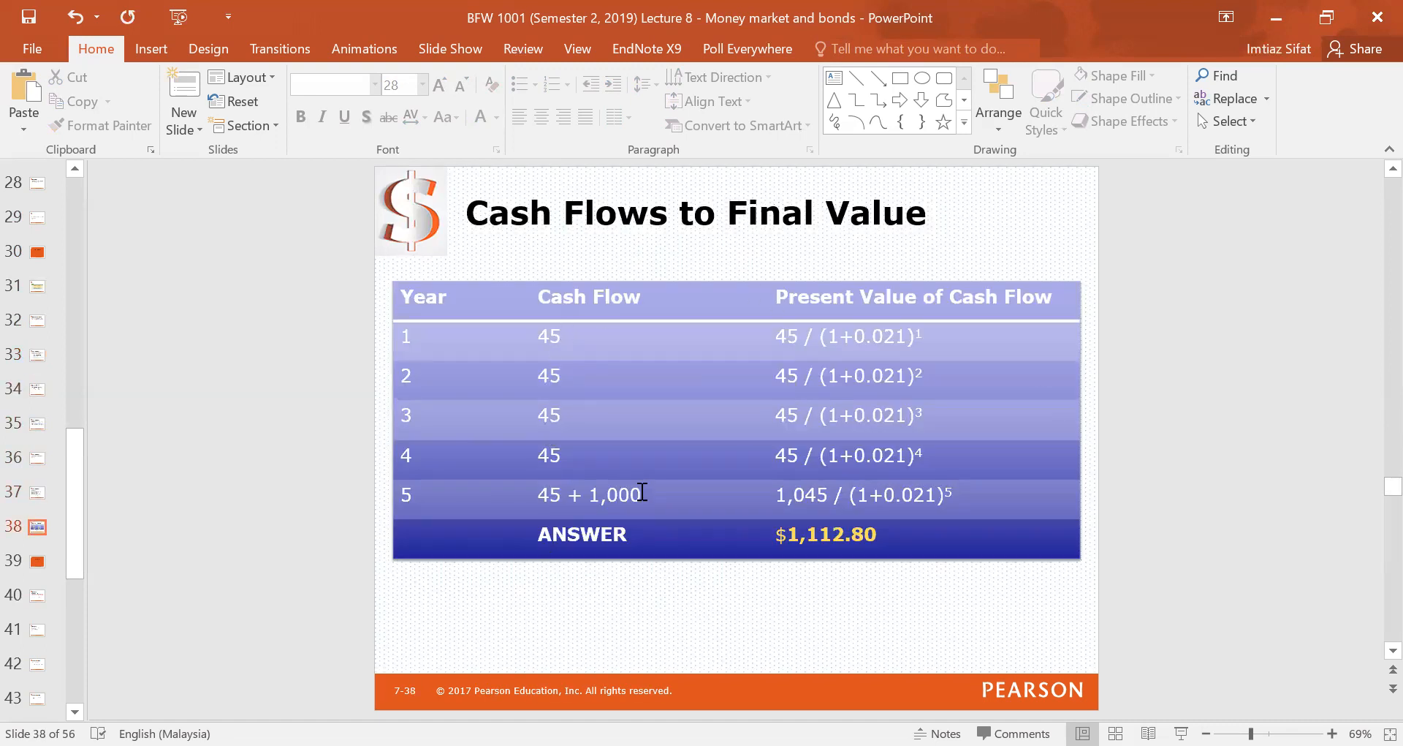
Colour the 1,000 and 1,045 values in the year 5 row gold.
double_click(616, 494)
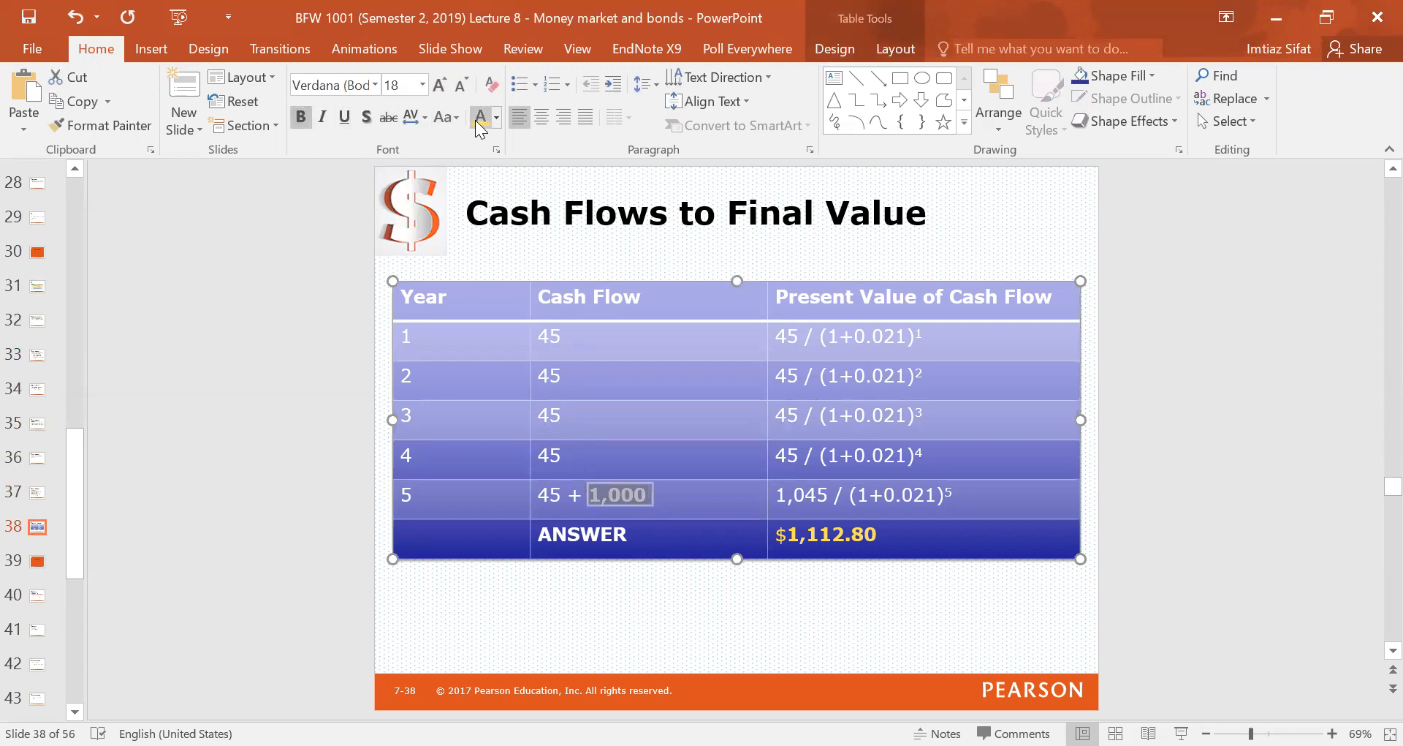
left_click(1154, 460)
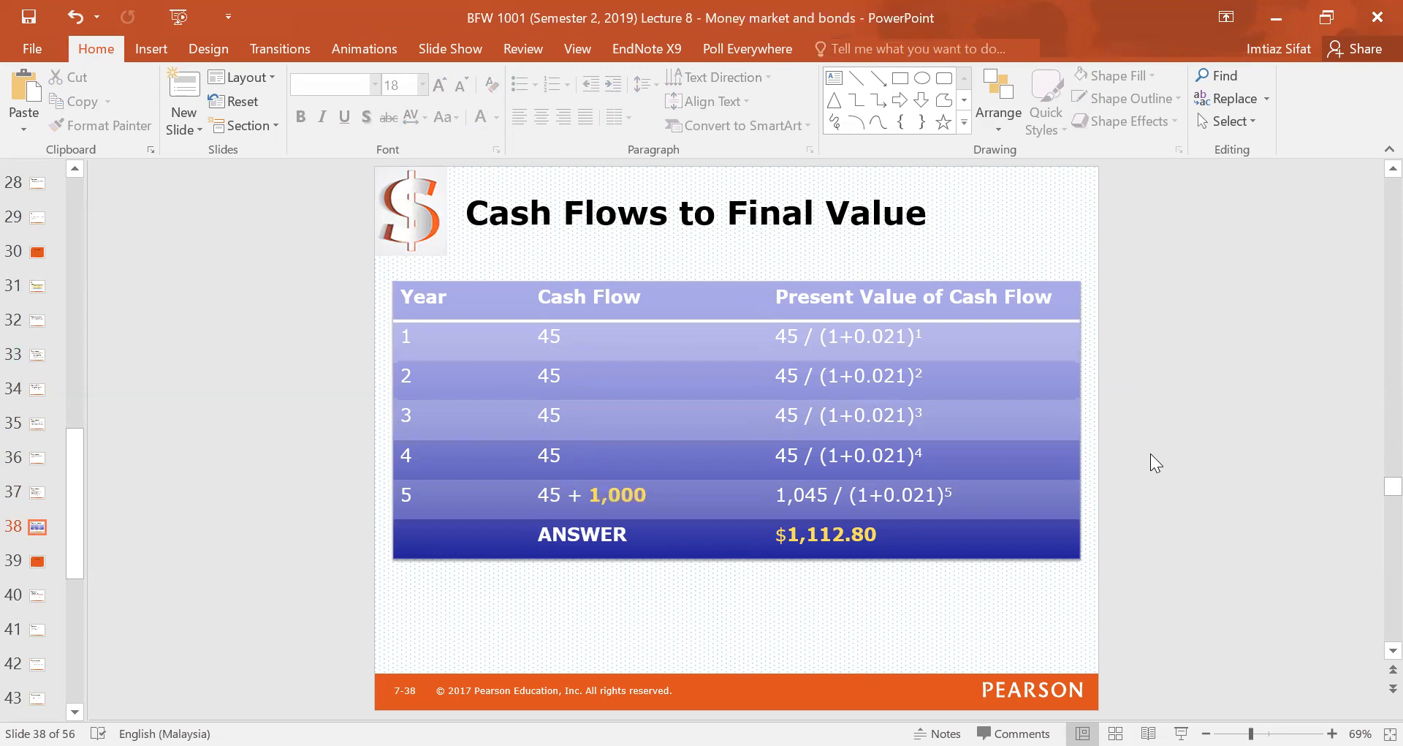
mouse_move(812, 478)
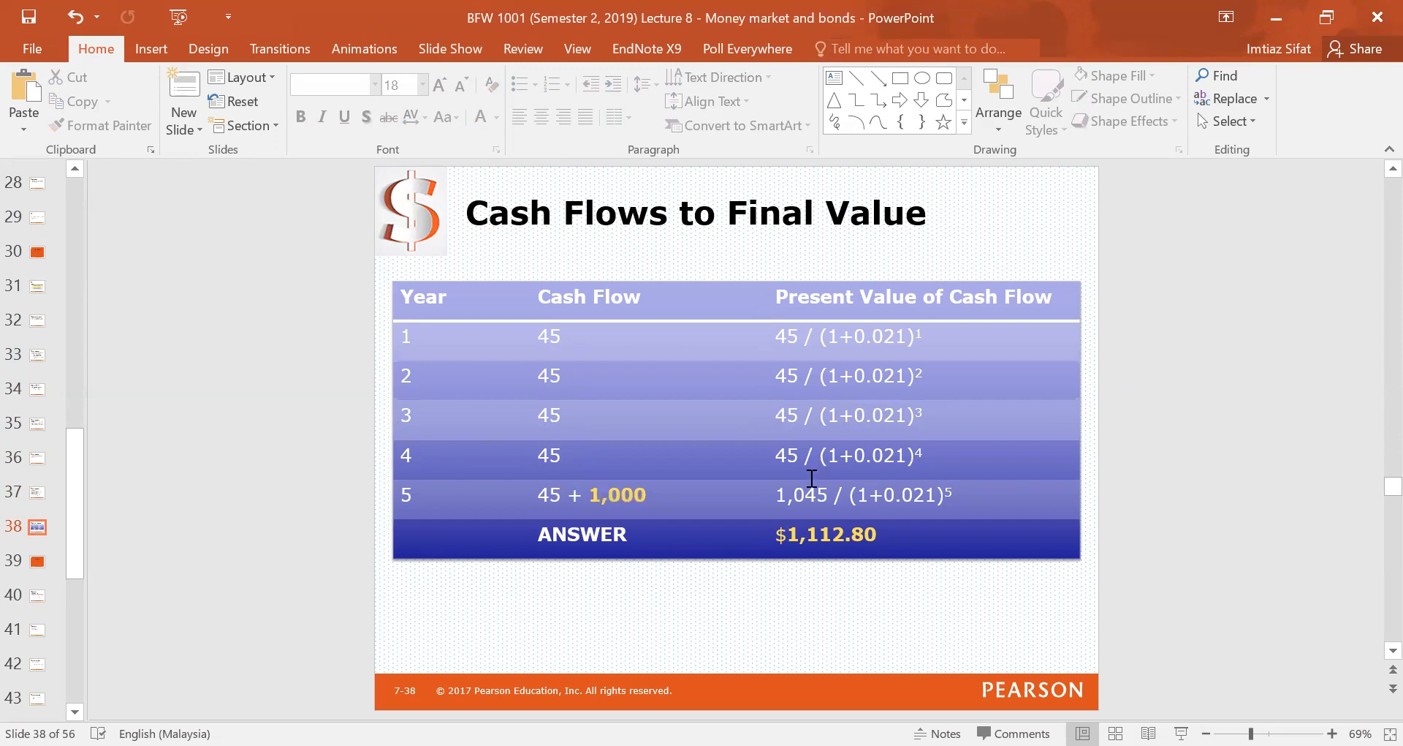
double_click(801, 495)
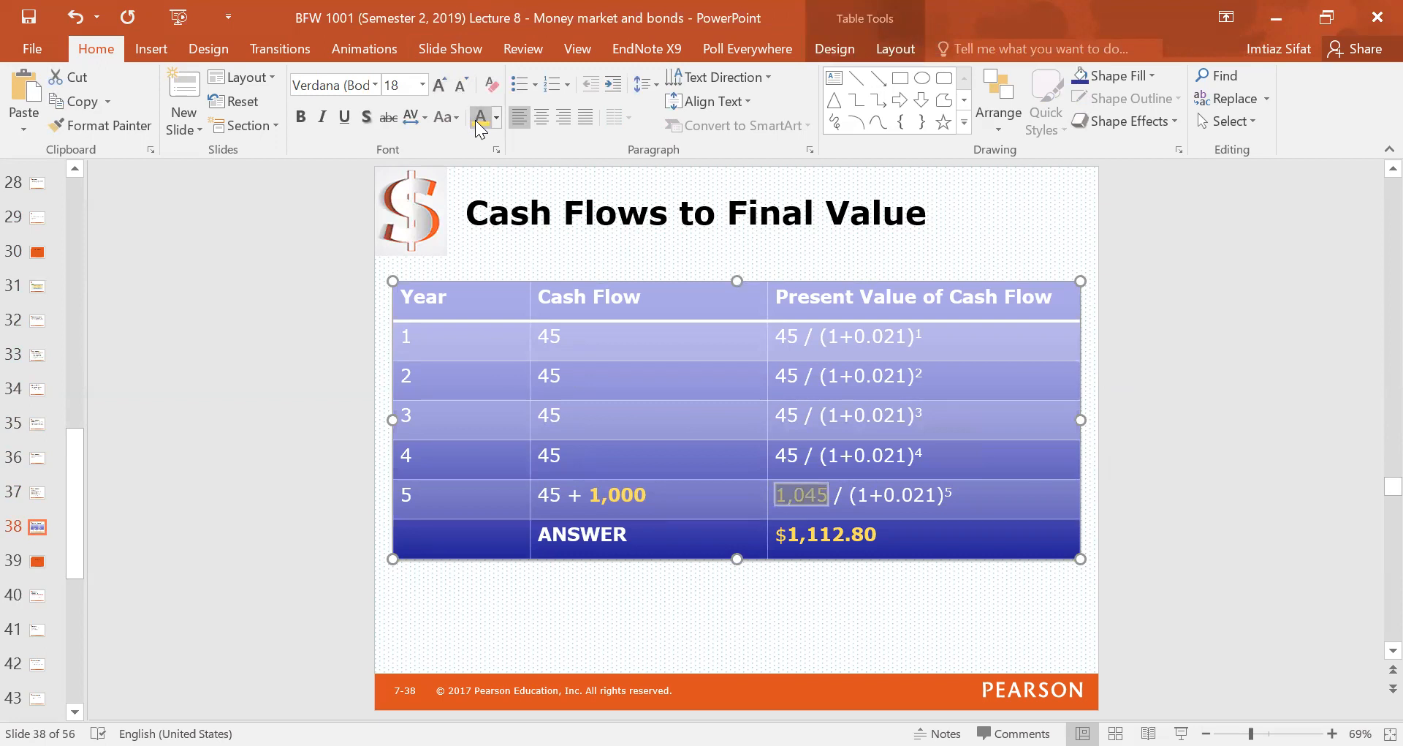
left_click(1178, 317)
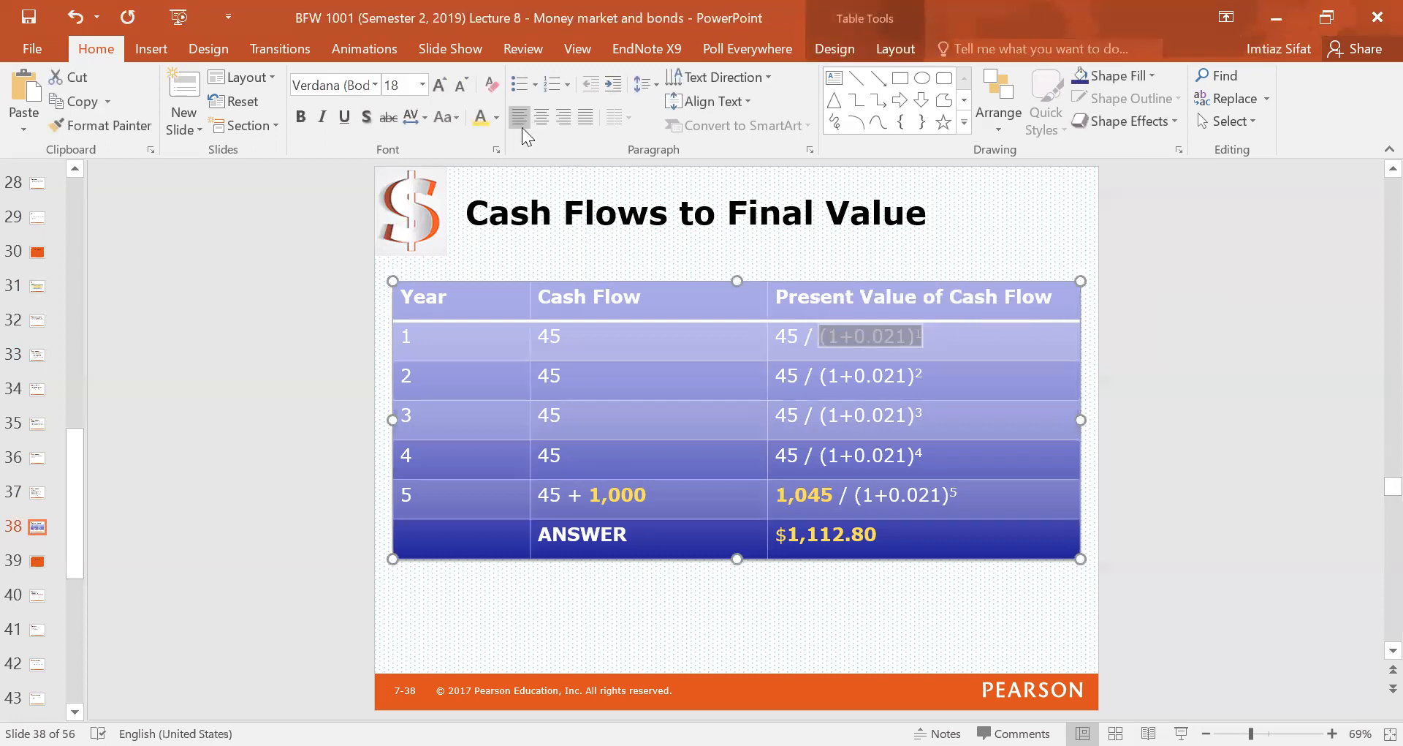
Recolour the present value formulas teal, then place the cursor at the end of the $1,112.80 answer.
left_click(497, 117)
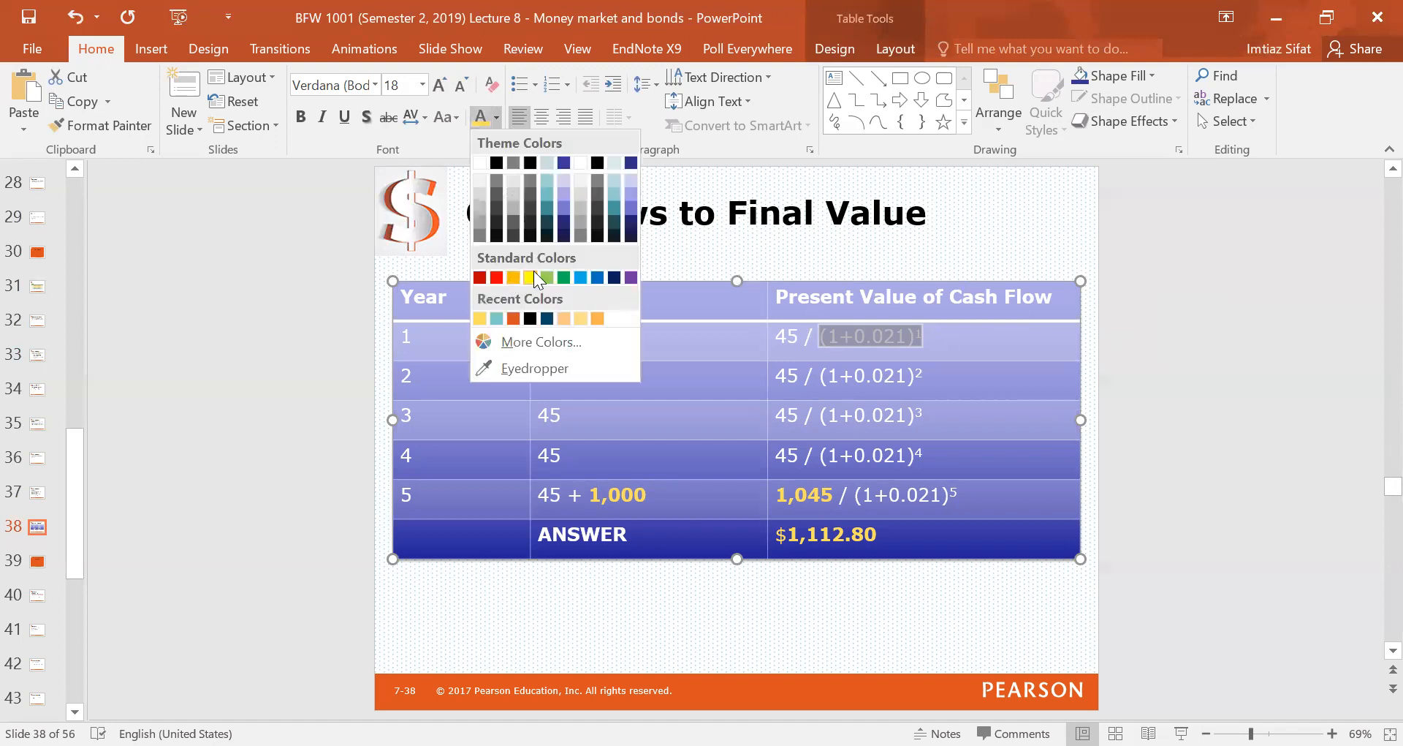
left_click(561, 276)
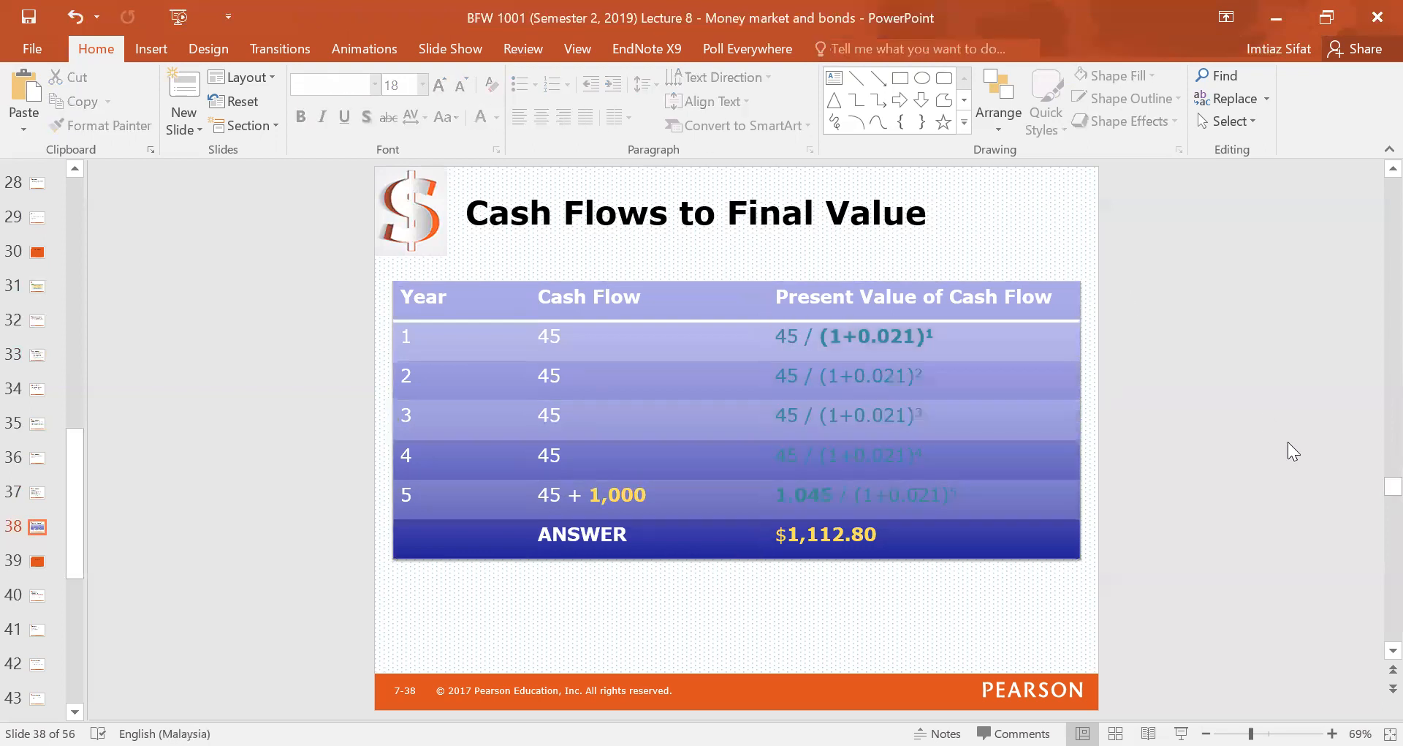
left_click(893, 534)
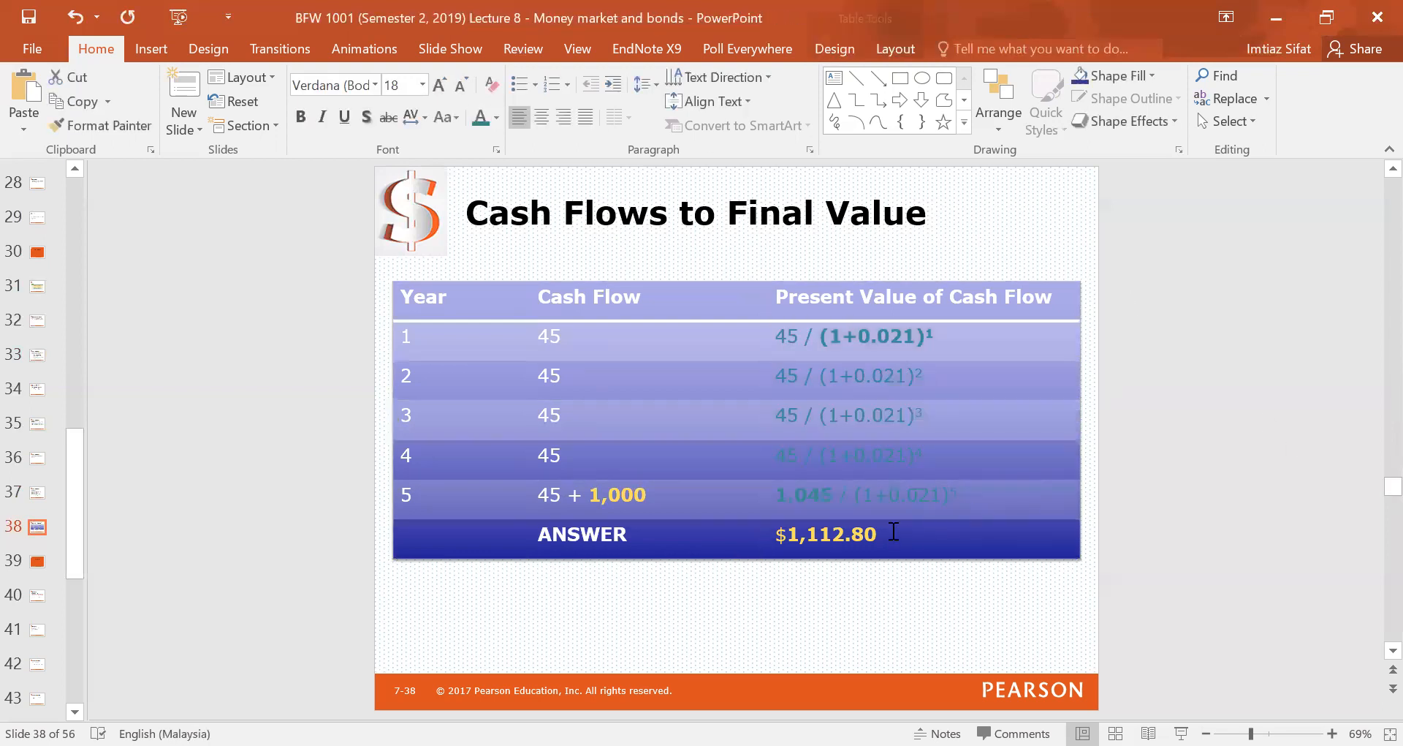
left_click(893, 532)
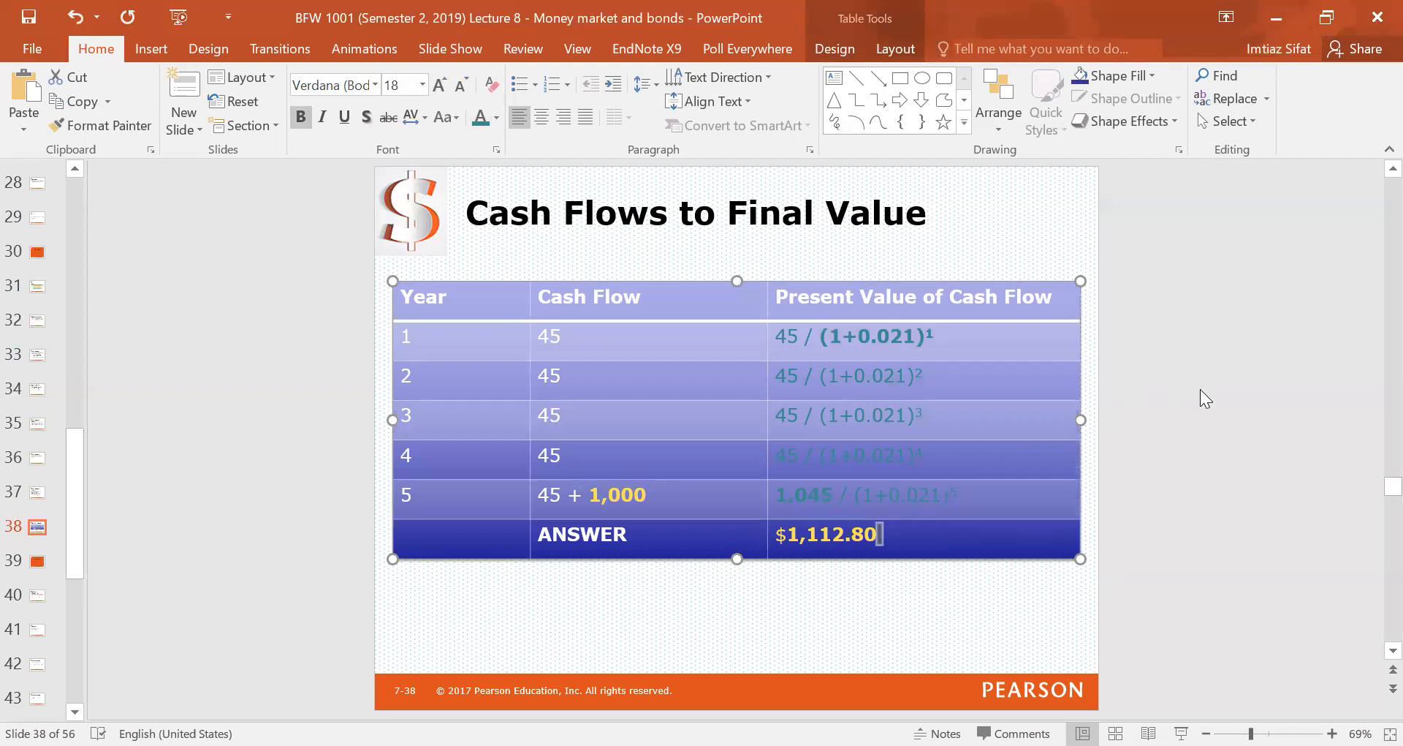